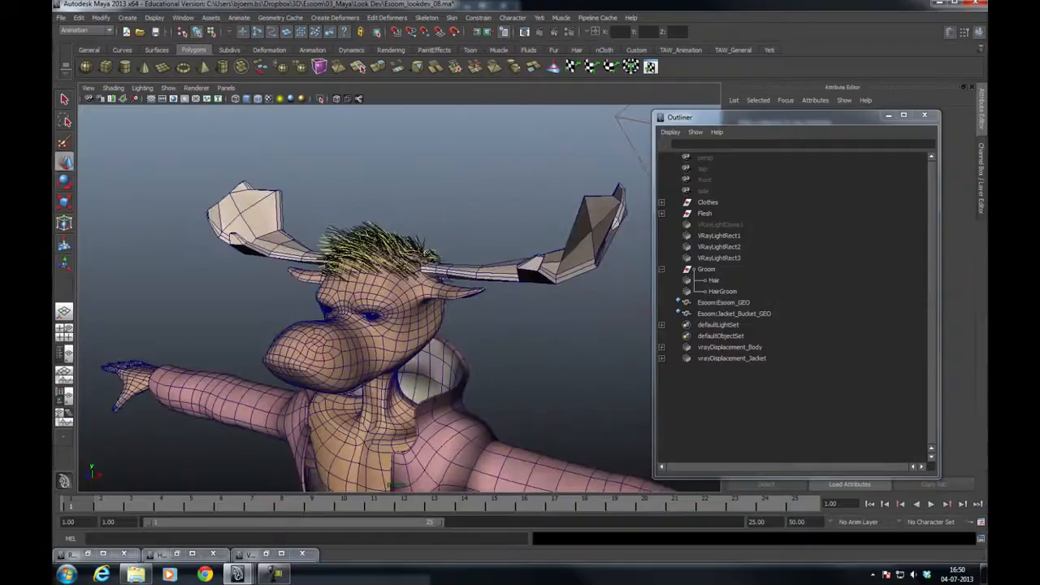
- Create a texture reference object for Eesom_GEO and select the new Eesom_GEO_reference
click(714, 280)
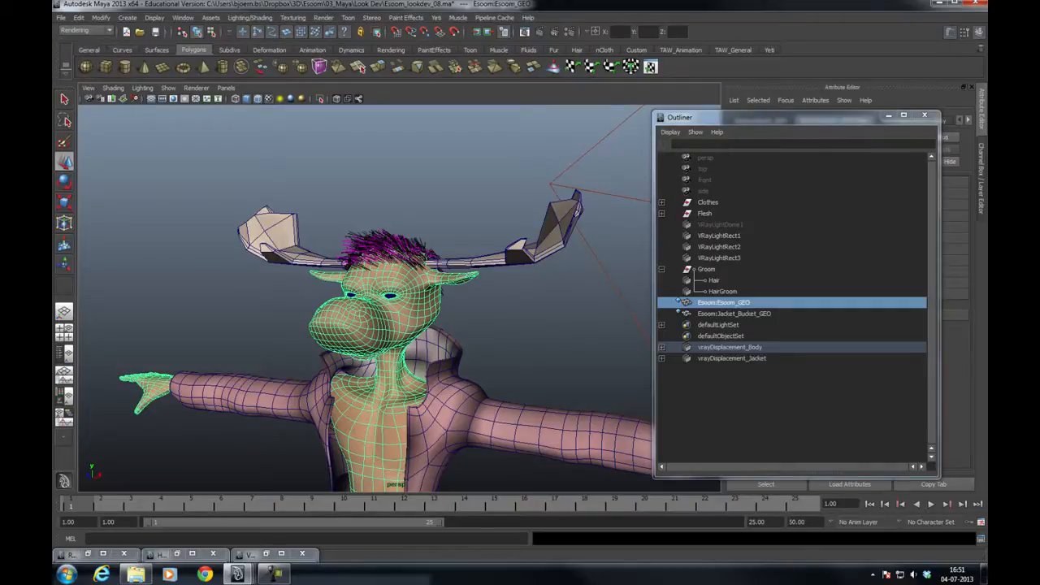
click(293, 18)
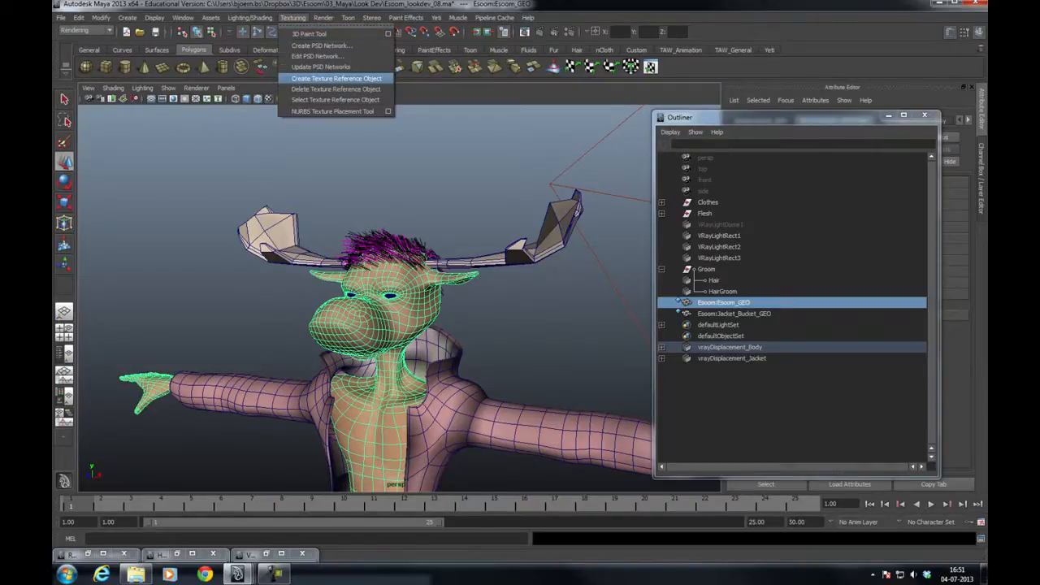
click(336, 78)
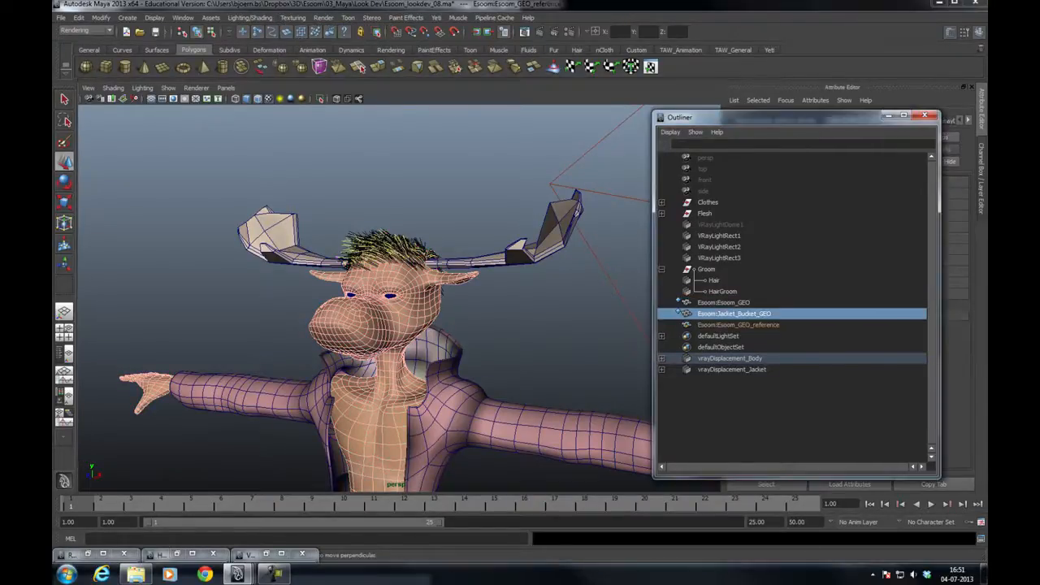
click(738, 325)
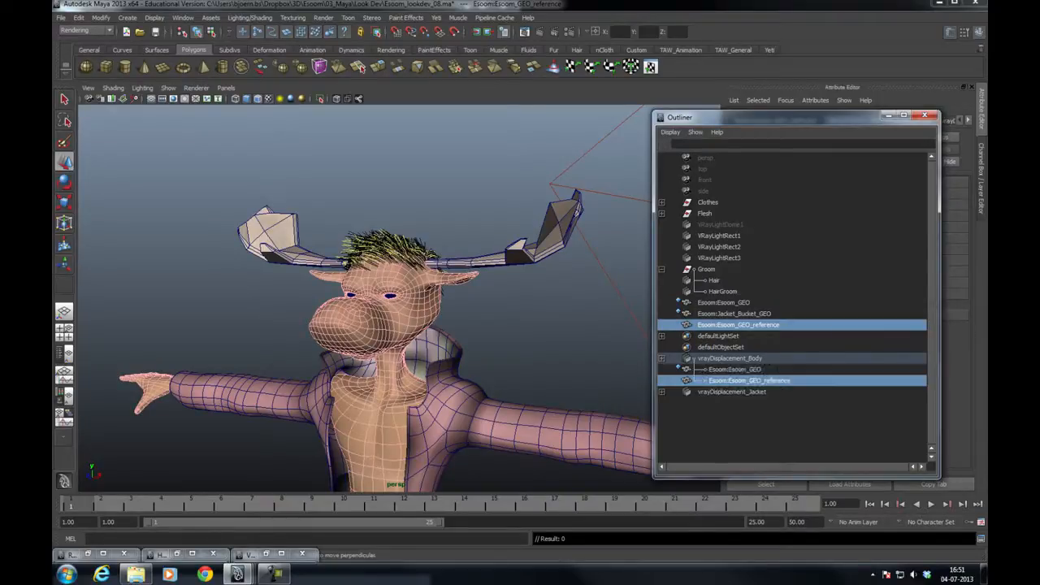
- Export the selected reference object to its own Maya ASCII file via Export Selection
click(62, 18)
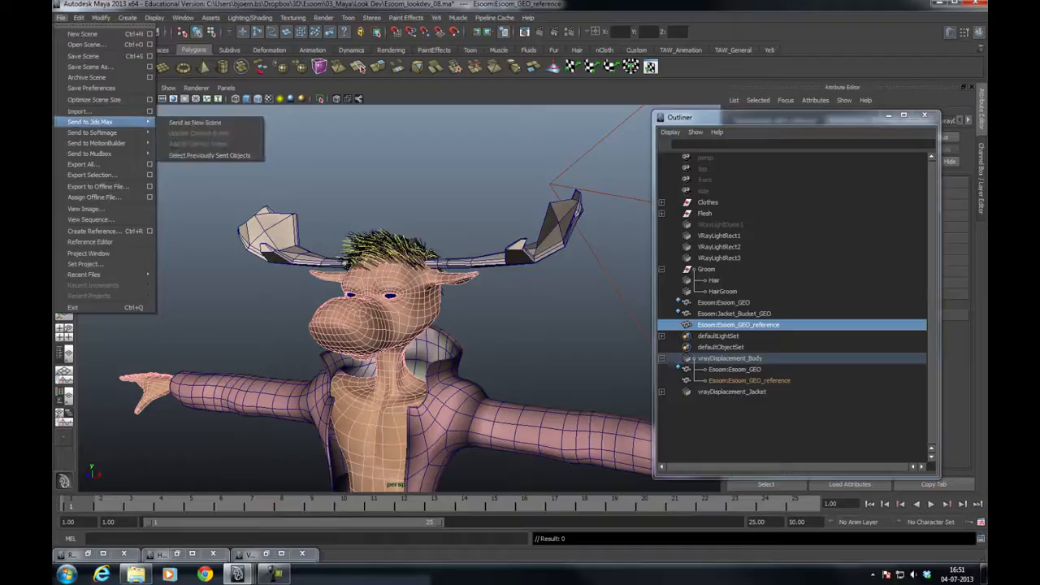
mouse_move(91, 175)
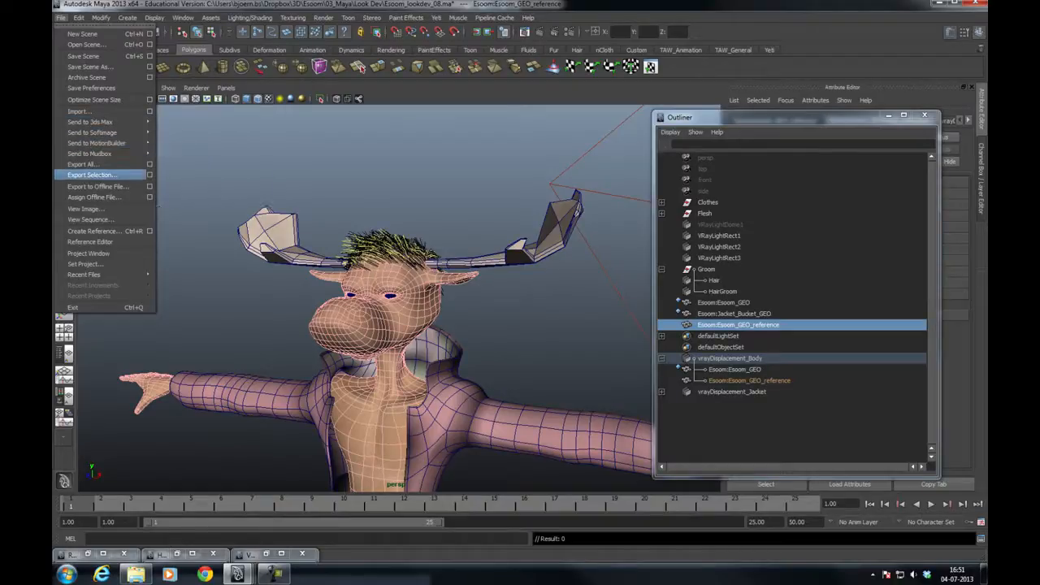
click(91, 175)
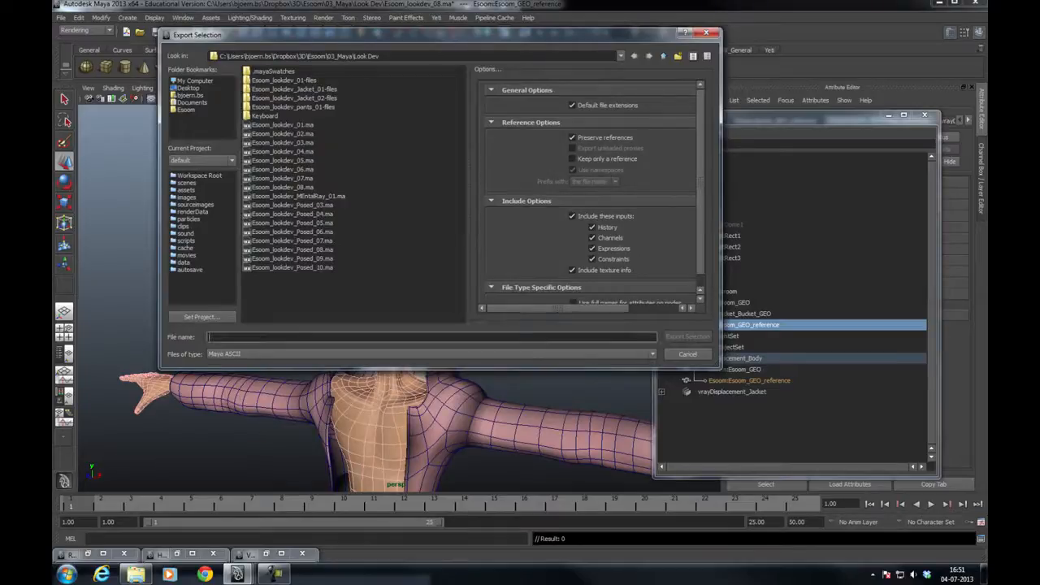
text(TexRef_Object)
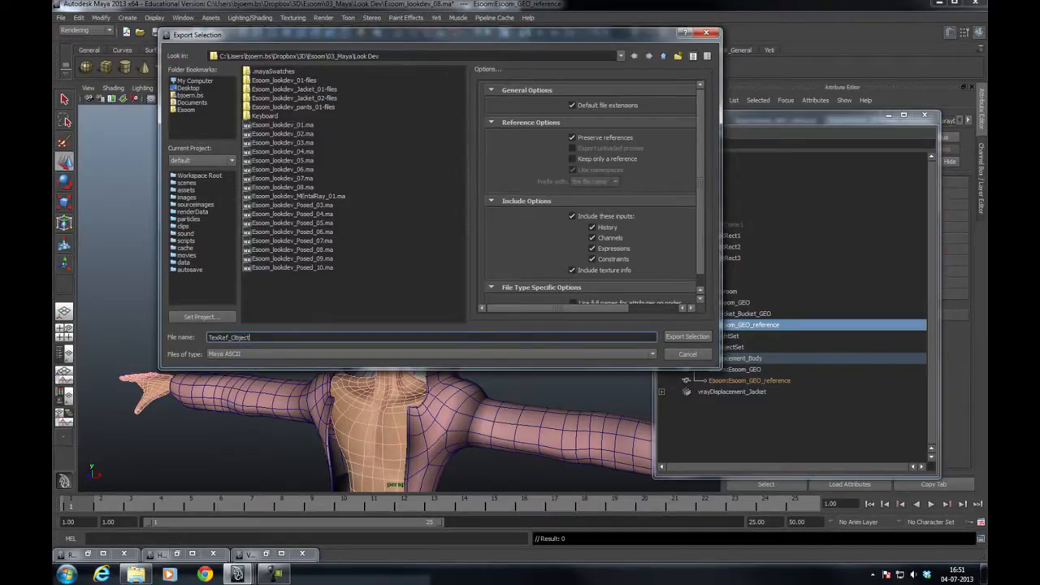
click(687, 335)
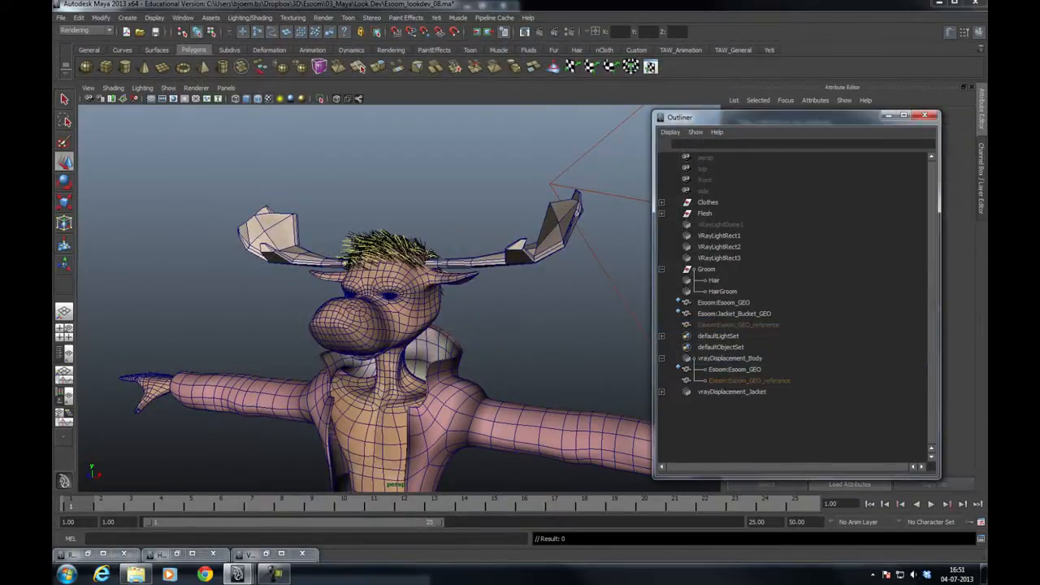
- Export the Yeti groom from the selected Hair node to its own groom file
click(715, 280)
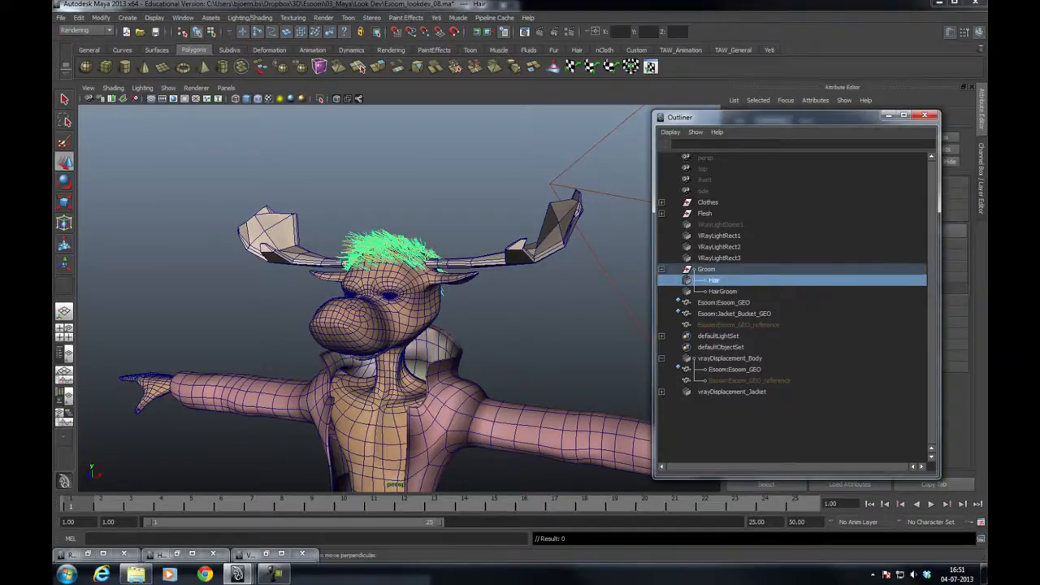
click(722, 291)
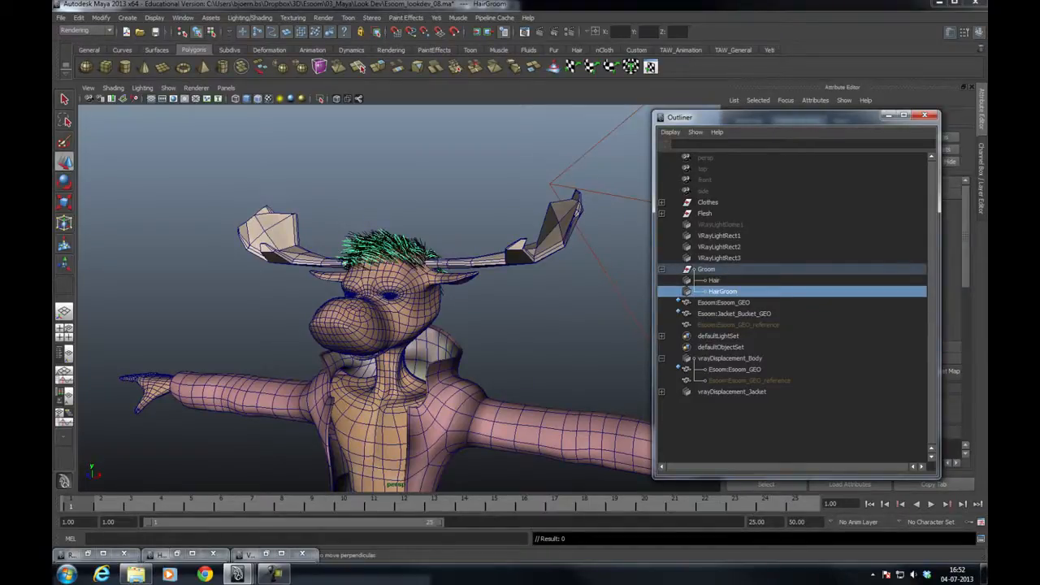
click(715, 280)
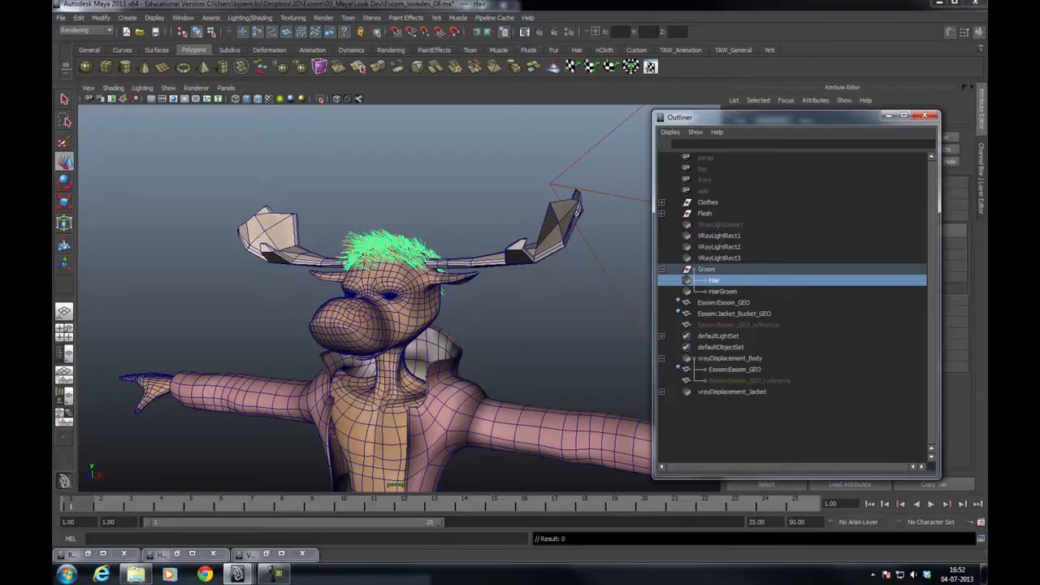
click(436, 18)
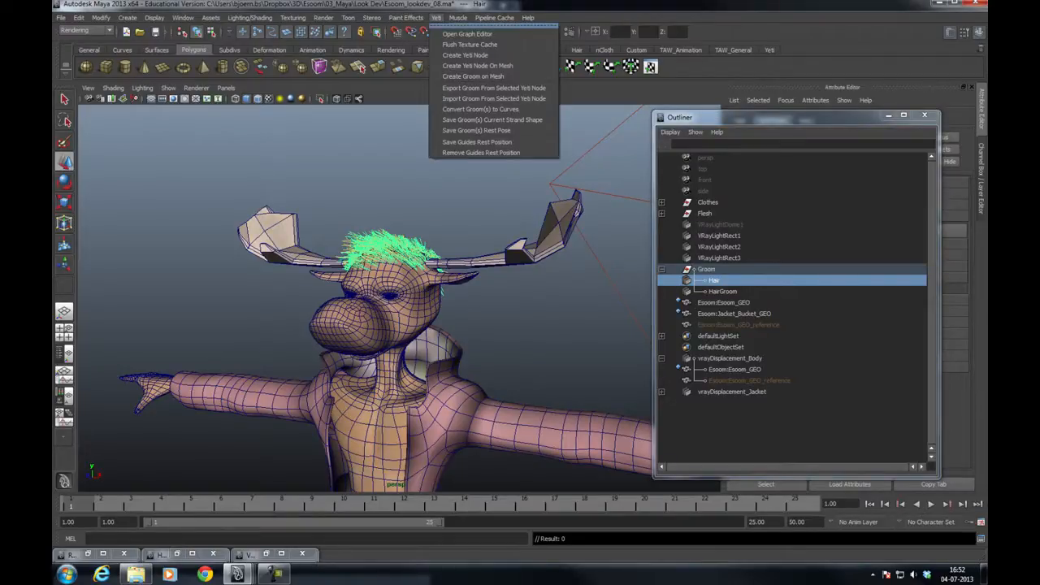
mouse_move(494, 88)
text(YetiGroomTest)
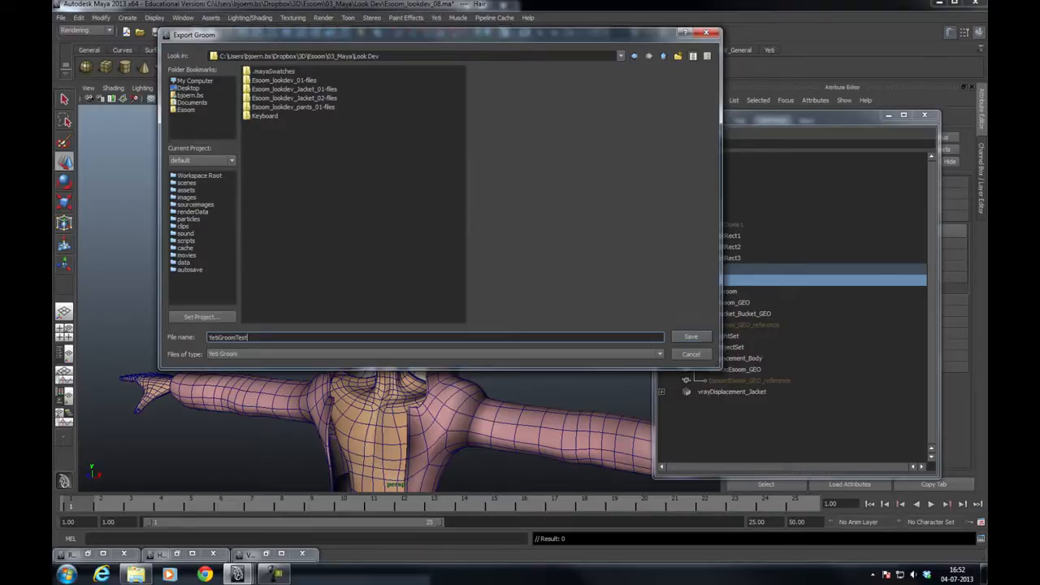
click(691, 336)
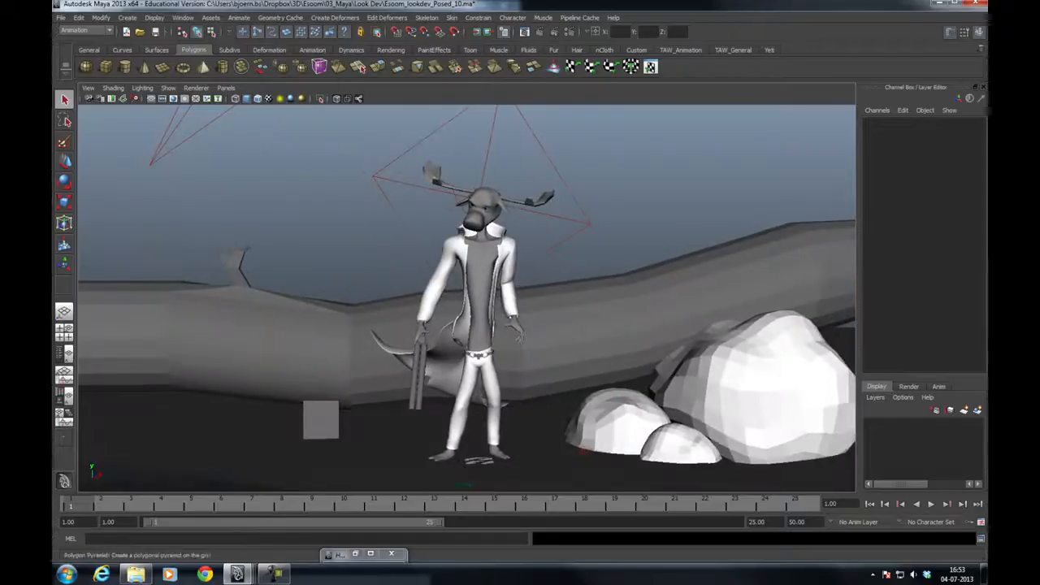
- Import the exported TexRef_Object file into the posed moose scene
click(62, 16)
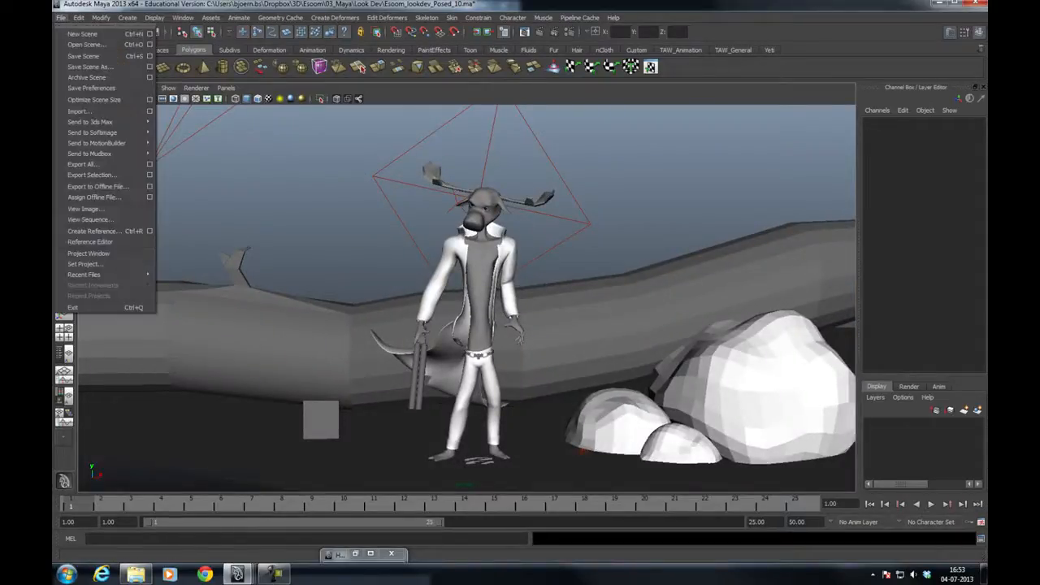
click(78, 111)
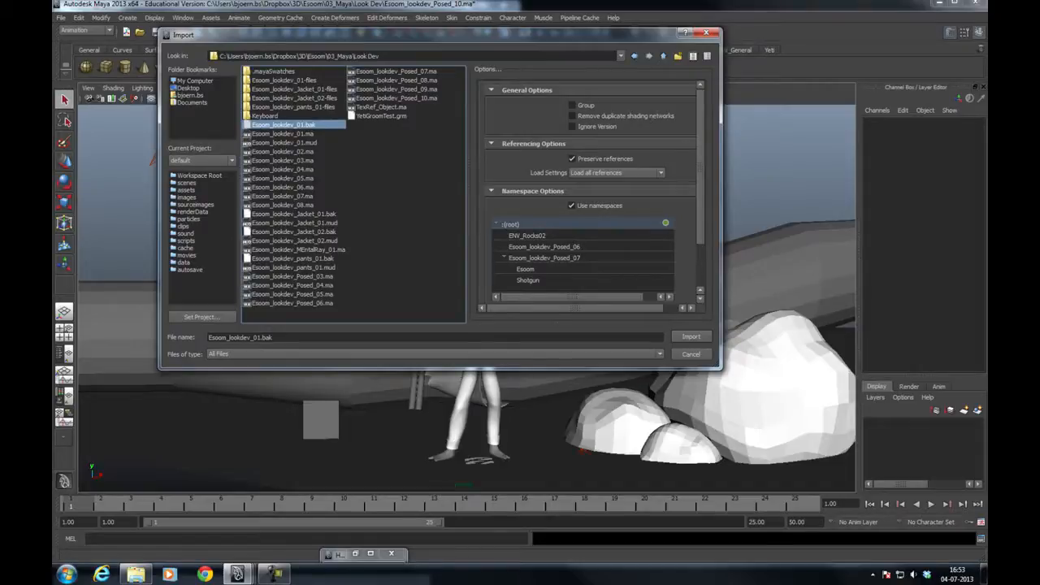
click(691, 335)
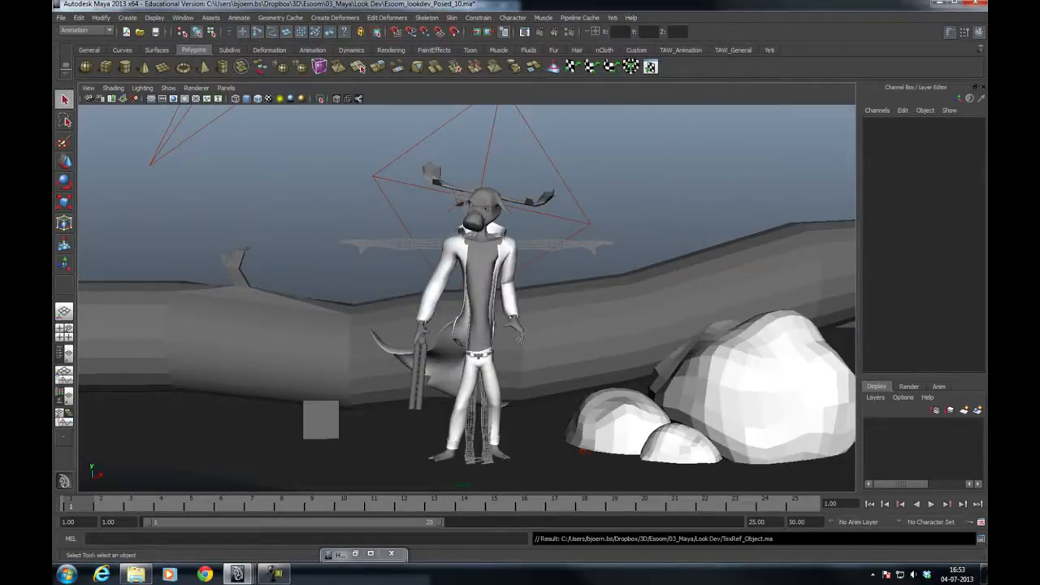
click(474, 284)
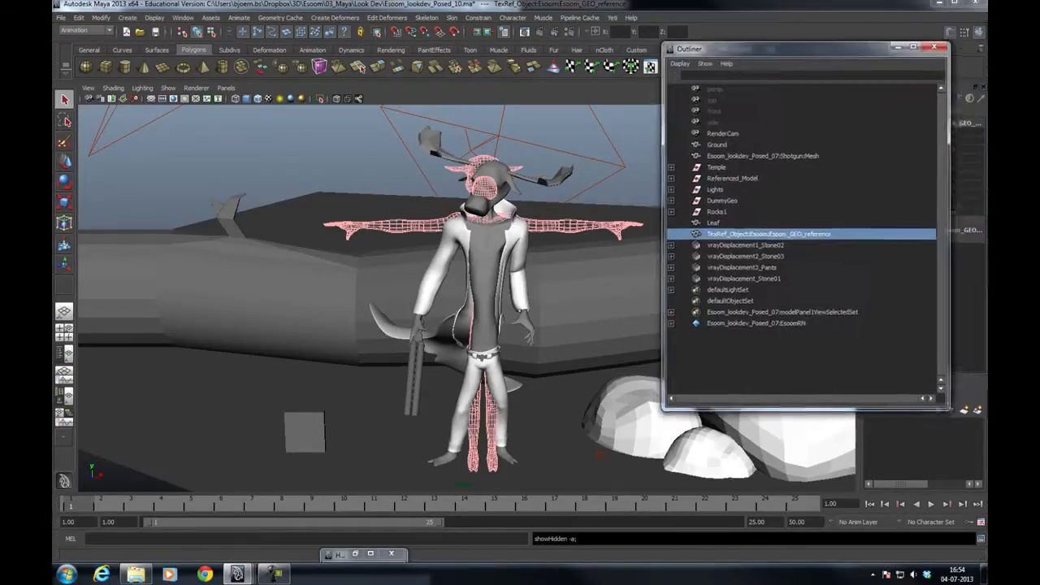
- Expand Referenced_Model and Eesom_GEO in the widened Outliner and select Eesom_GEOShape
click(683, 72)
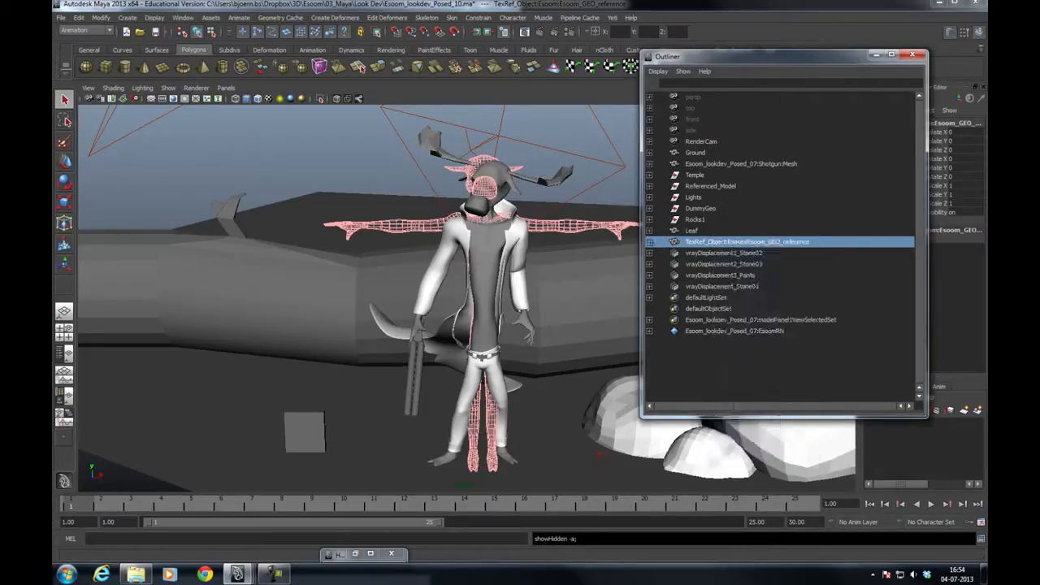
click(650, 240)
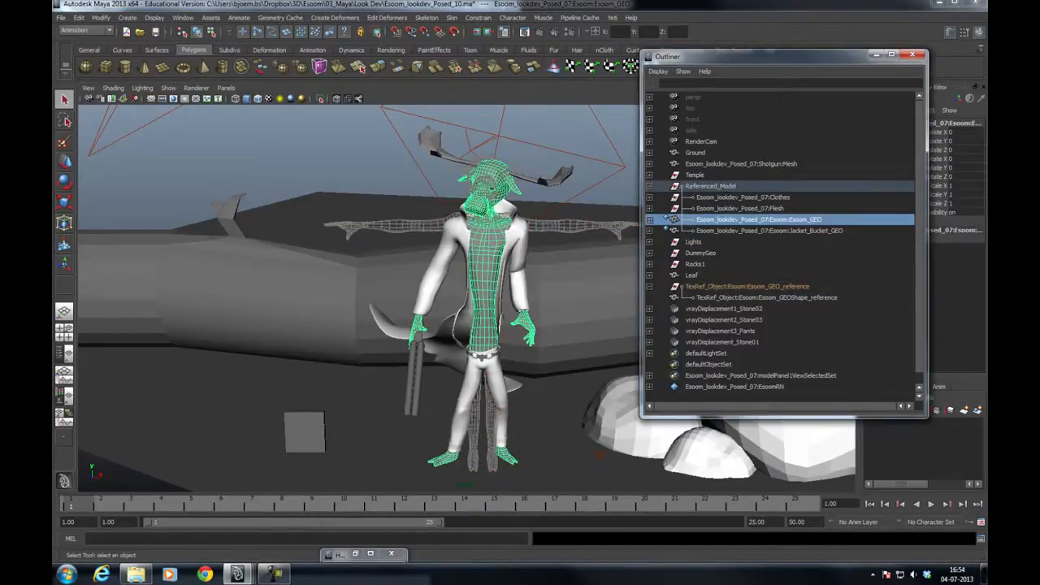
click(663, 219)
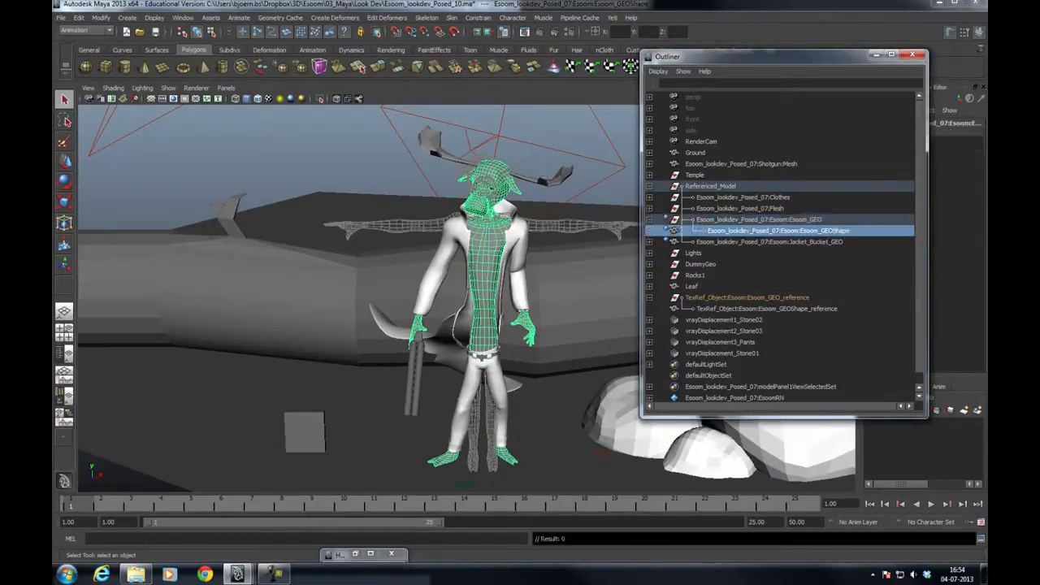
click(182, 16)
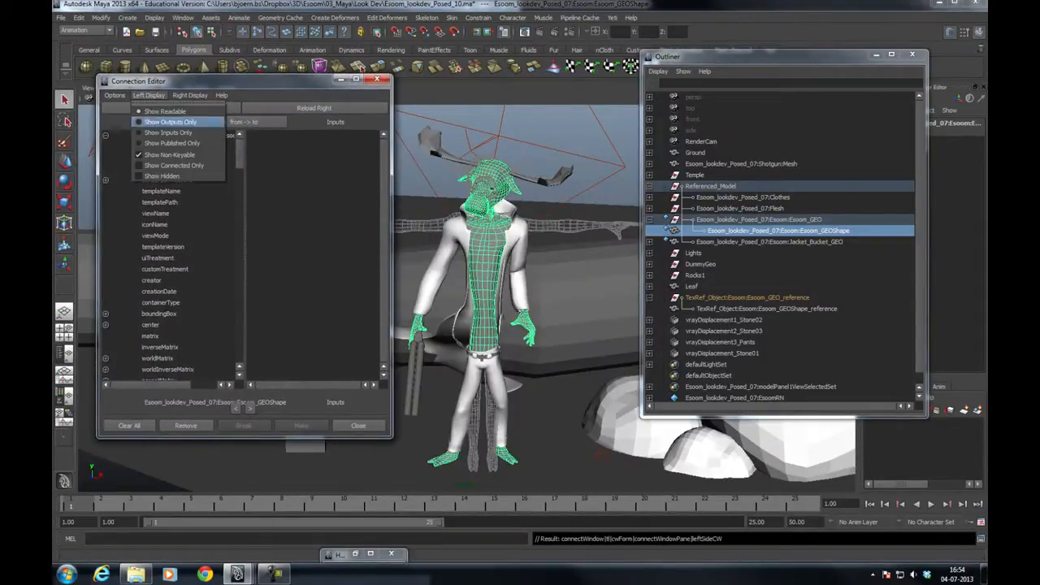
- Show hidden attributes on both sides and load the reference shape as the output node
click(189, 94)
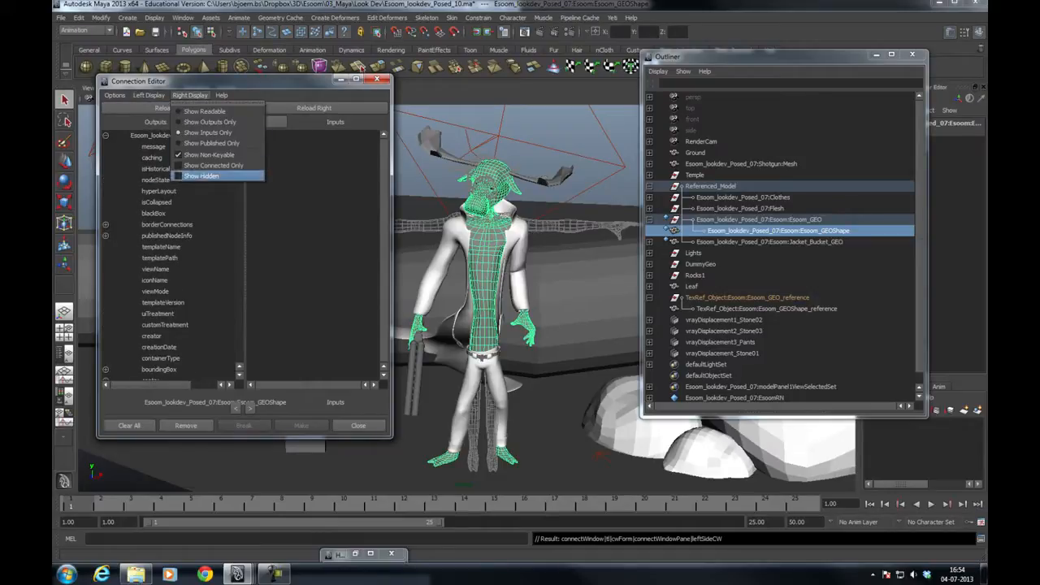
click(201, 176)
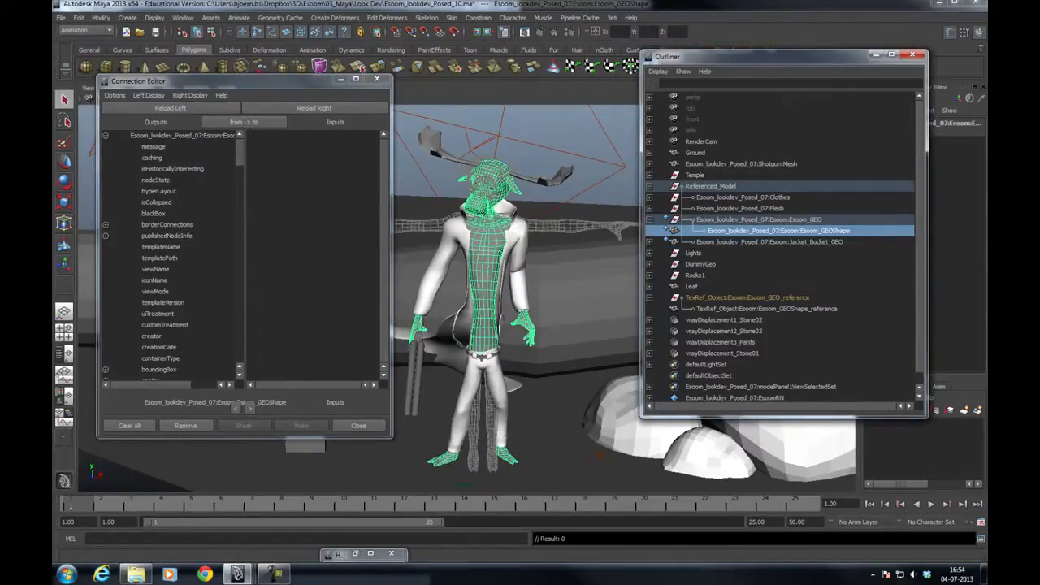
click(765, 309)
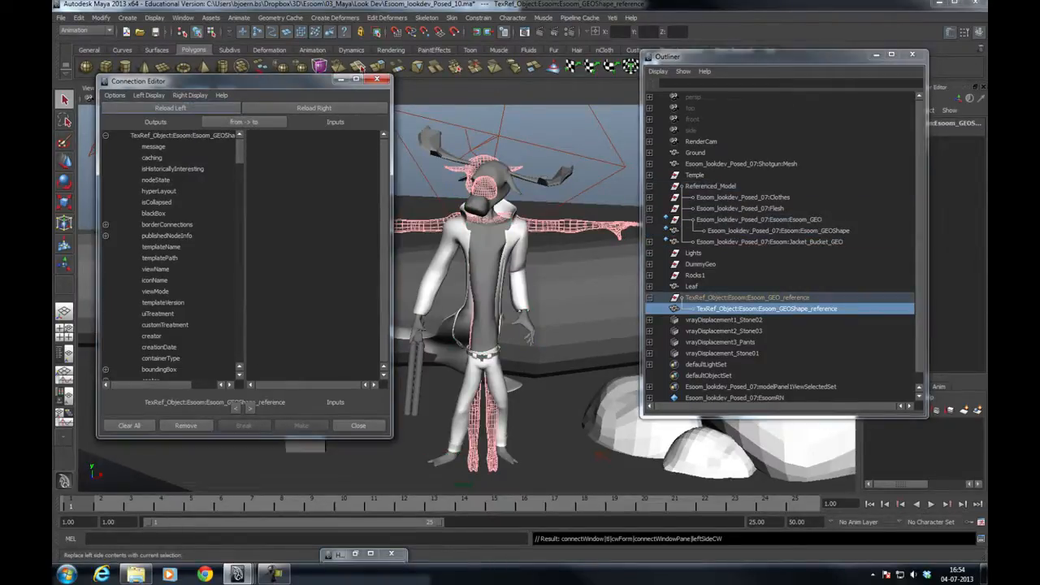
click(777, 230)
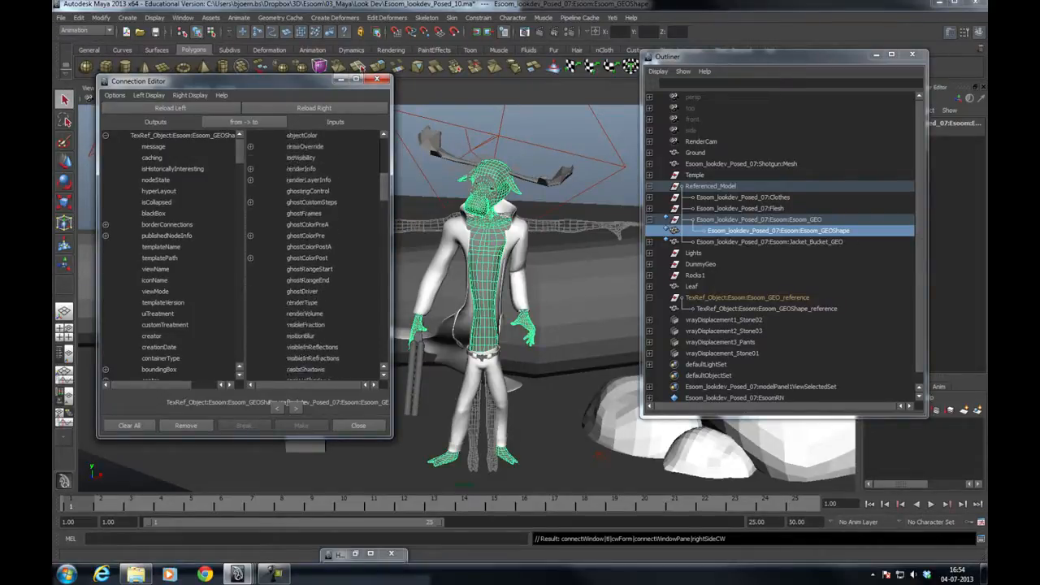
- Connect the reference shape's message to the mesh shape's referenceObject attribute
scroll(down, 3)
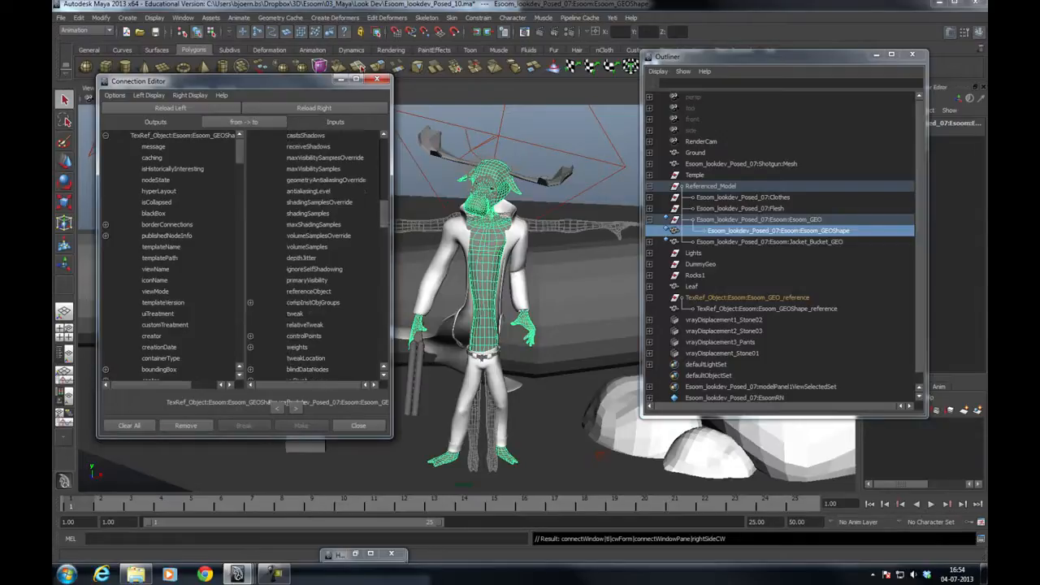
click(152, 147)
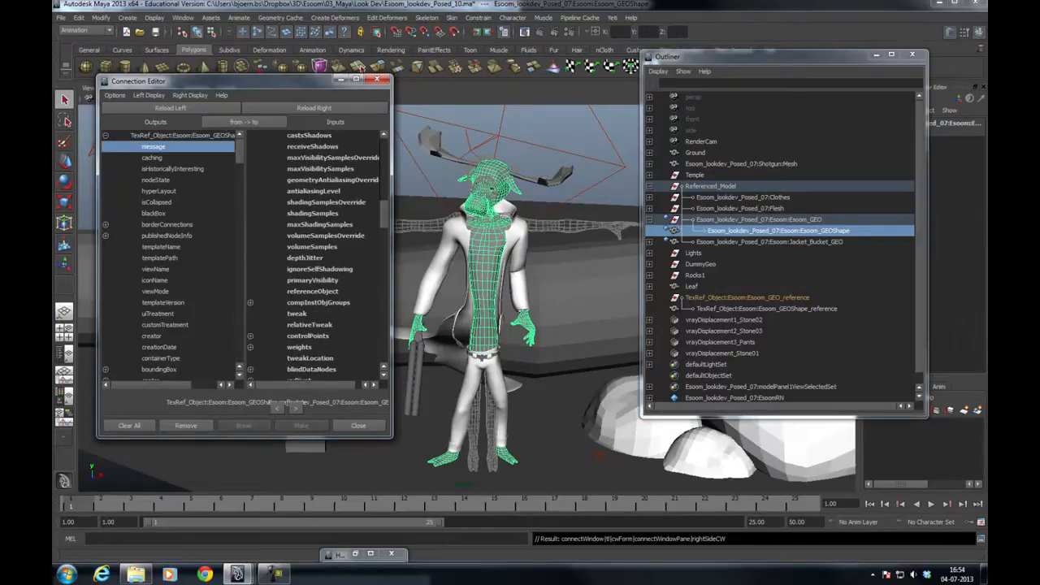
click(312, 291)
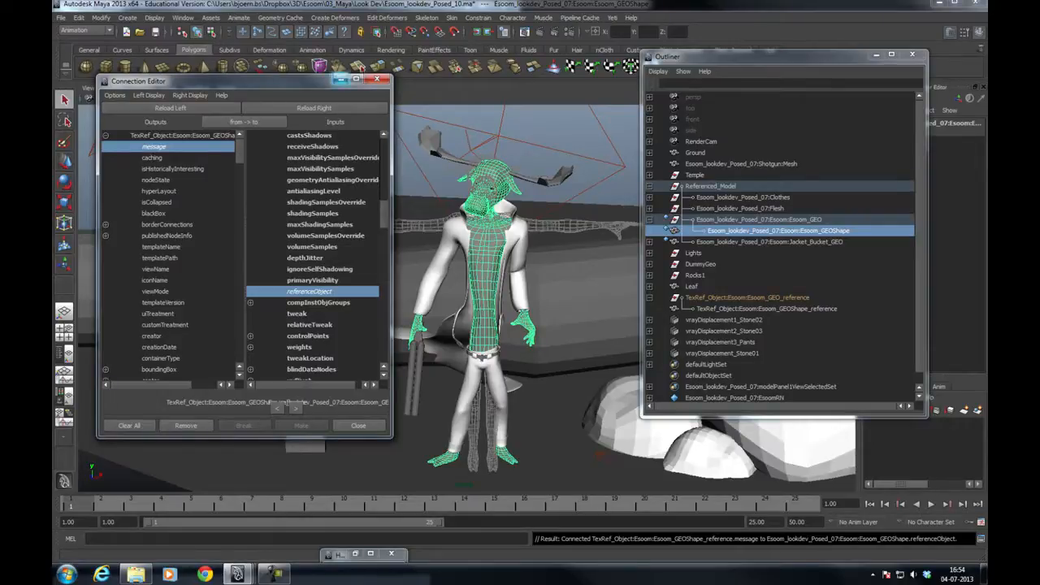
click(357, 426)
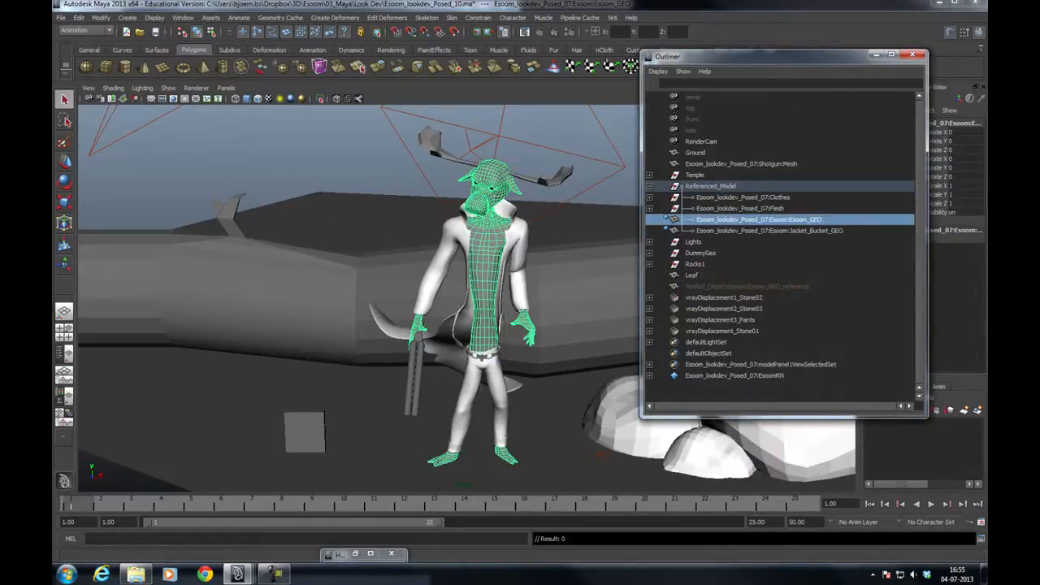
- Create a Yeti node (pgYetiMaya) on the selected posed head mesh
click(512, 16)
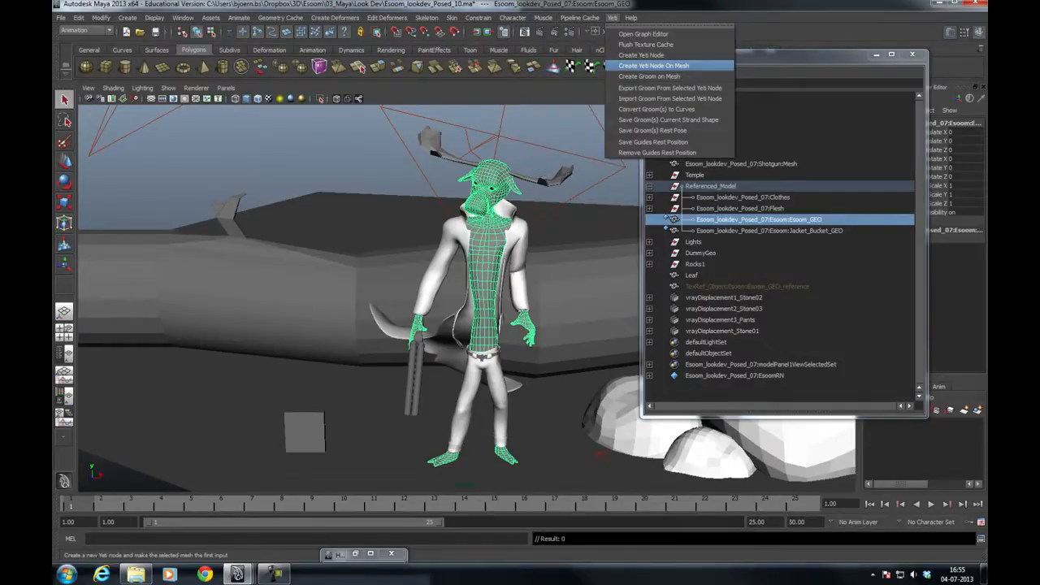
click(653, 65)
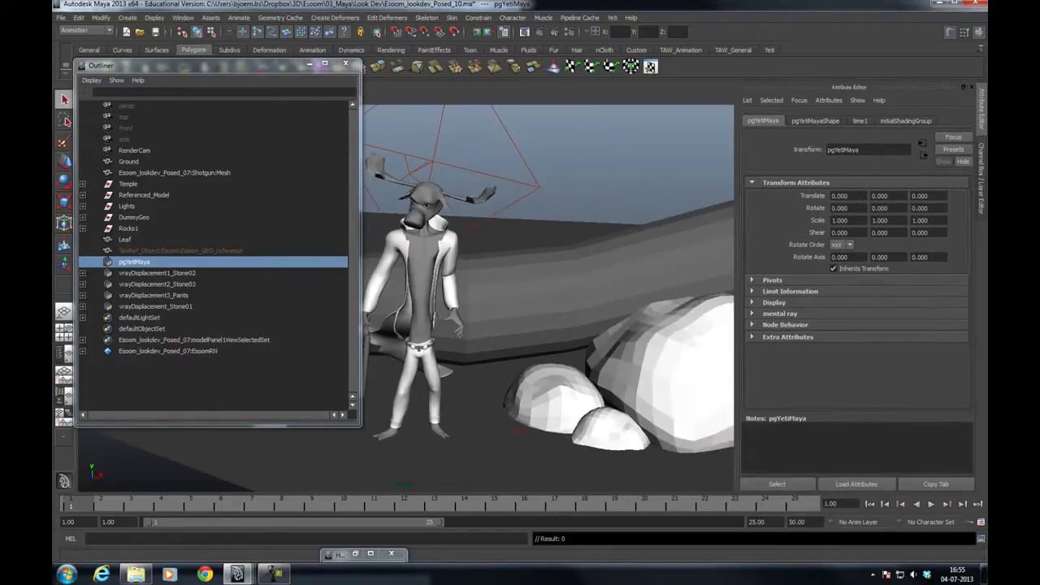
- Set pgYetiMayaShape's Input Mode to Groom and load the exported groom file
click(817, 120)
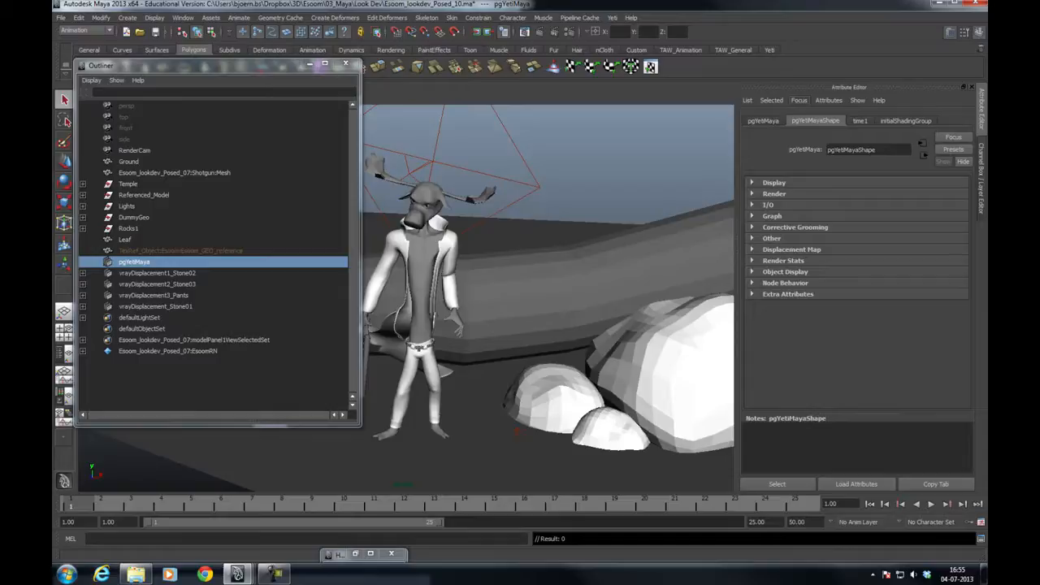
click(767, 204)
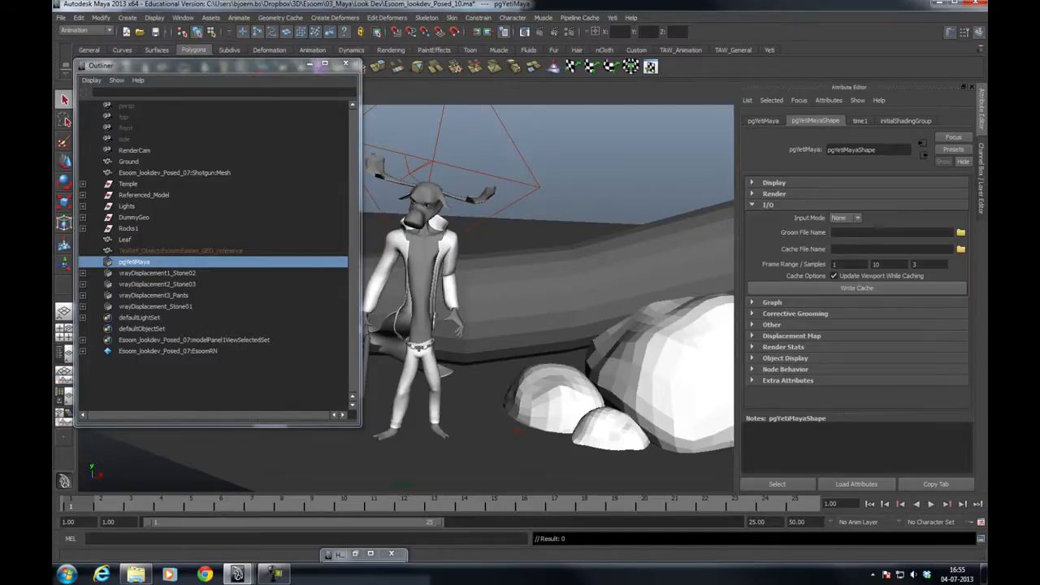
click(855, 218)
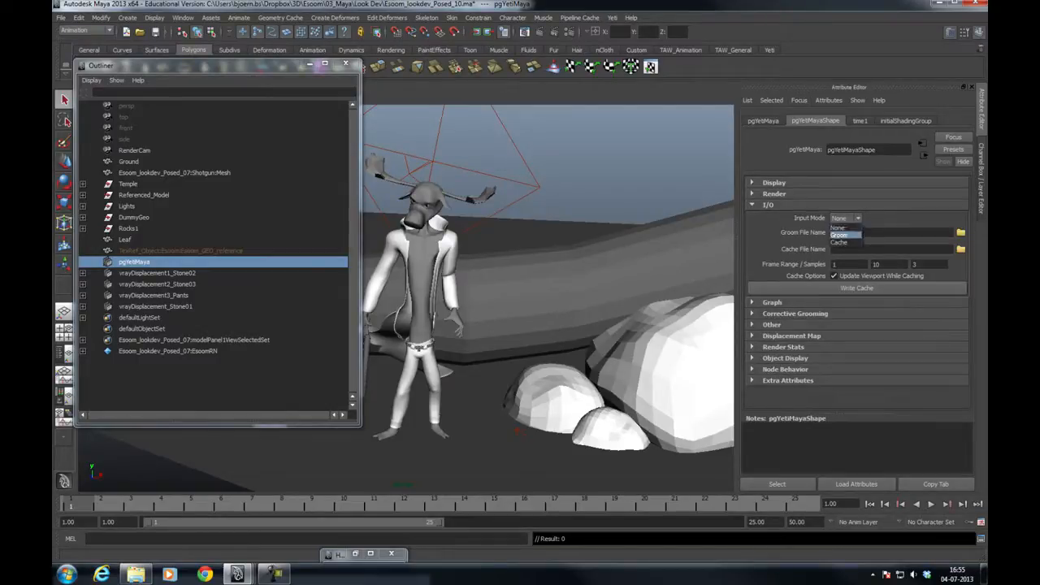
click(842, 234)
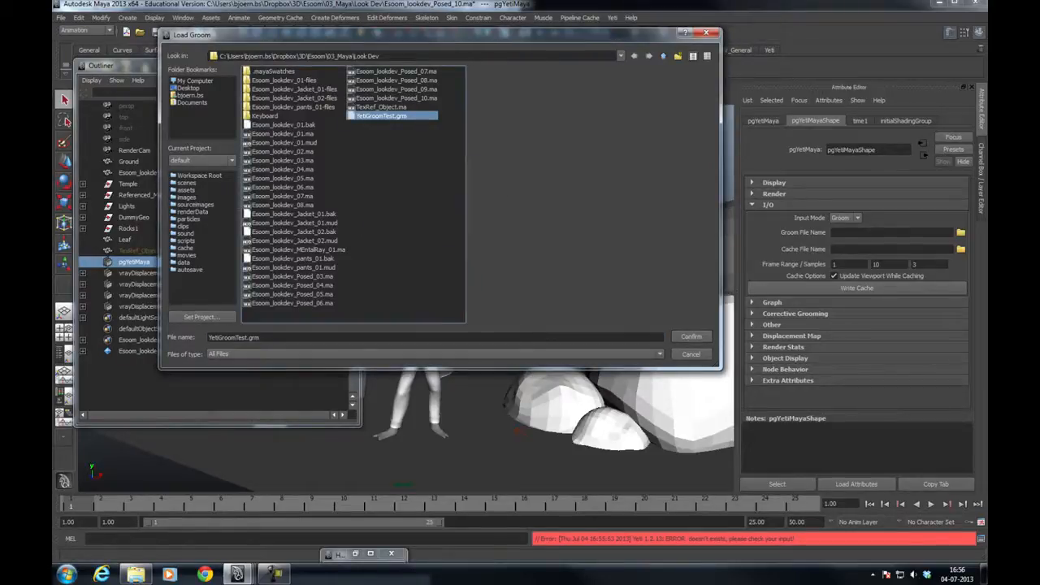
click(691, 335)
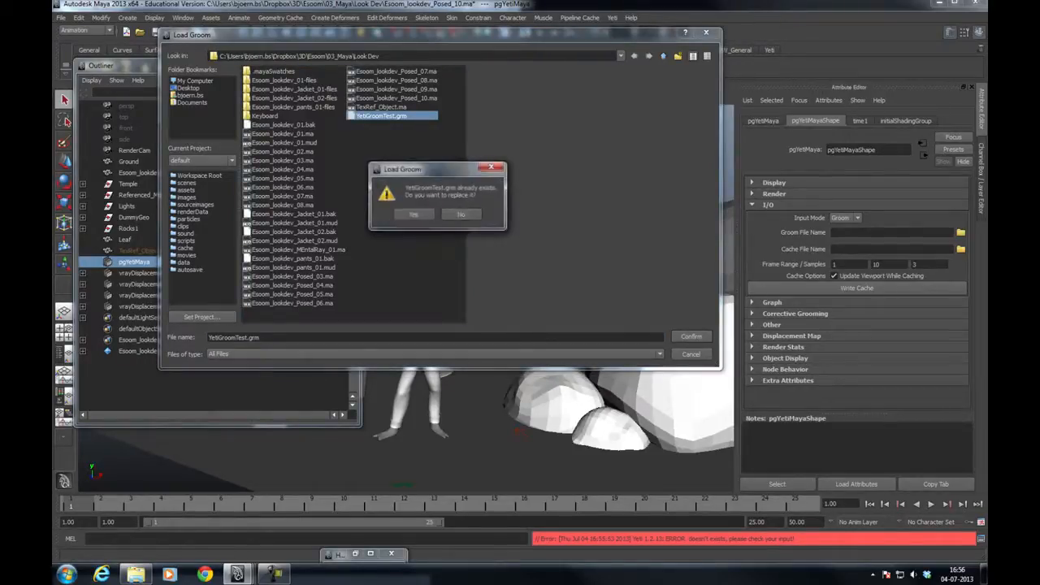
click(413, 214)
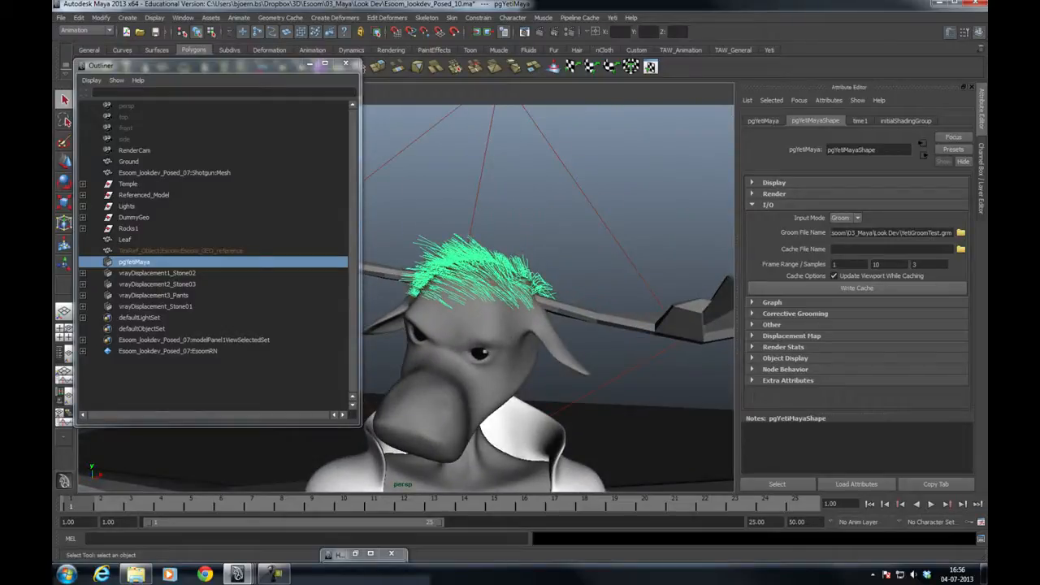
- Expand the Graph section of pgYetiMayaShape in the Attribute Editor
click(847, 218)
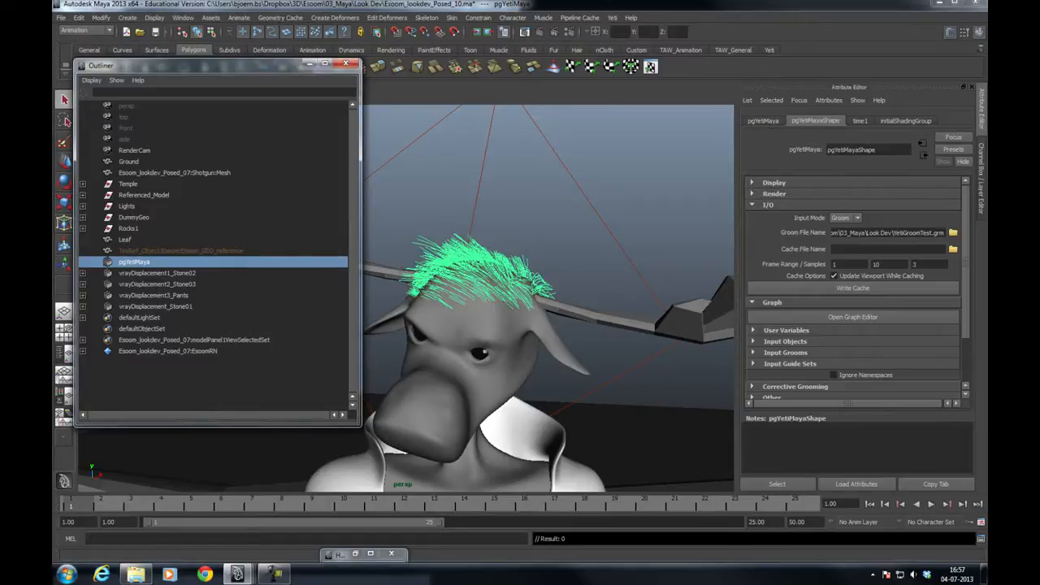
- Import the groom from the selected Yeti node as an editable HairGroom object
click(611, 16)
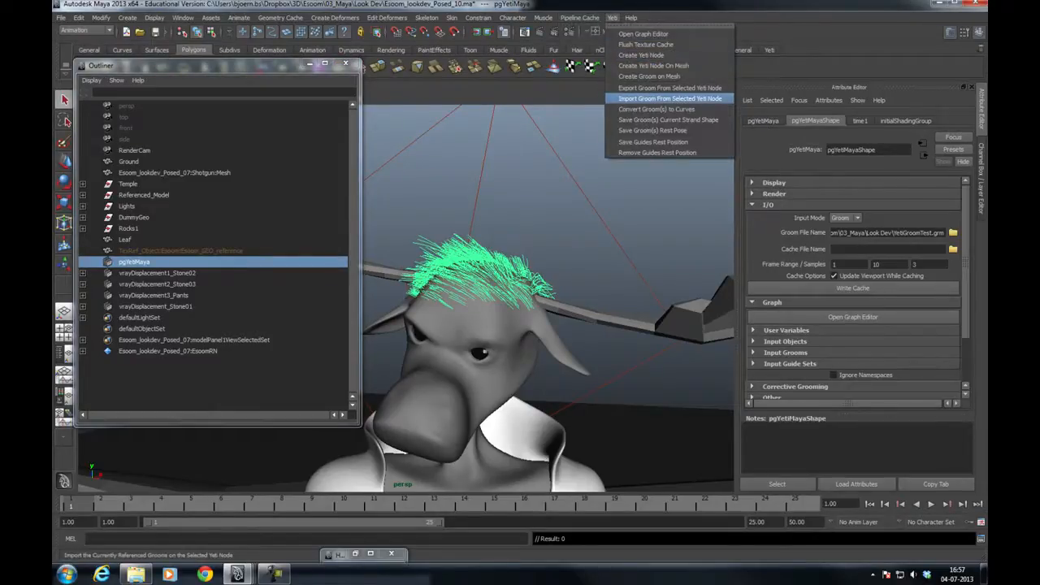
click(670, 97)
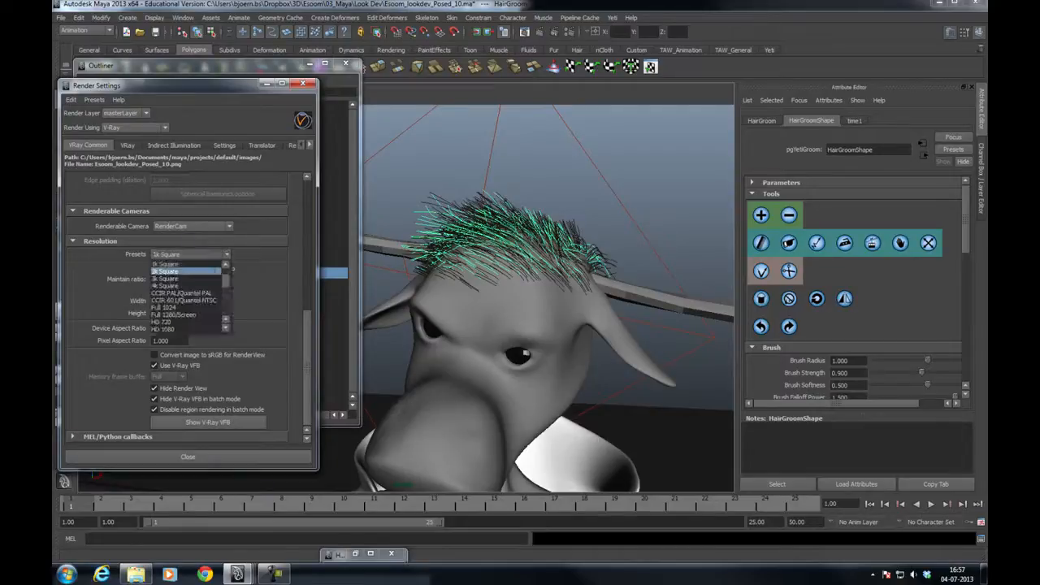
- Render a 640×480 V-Ray test of the hairy moose head and close the frame buffer
click(170, 276)
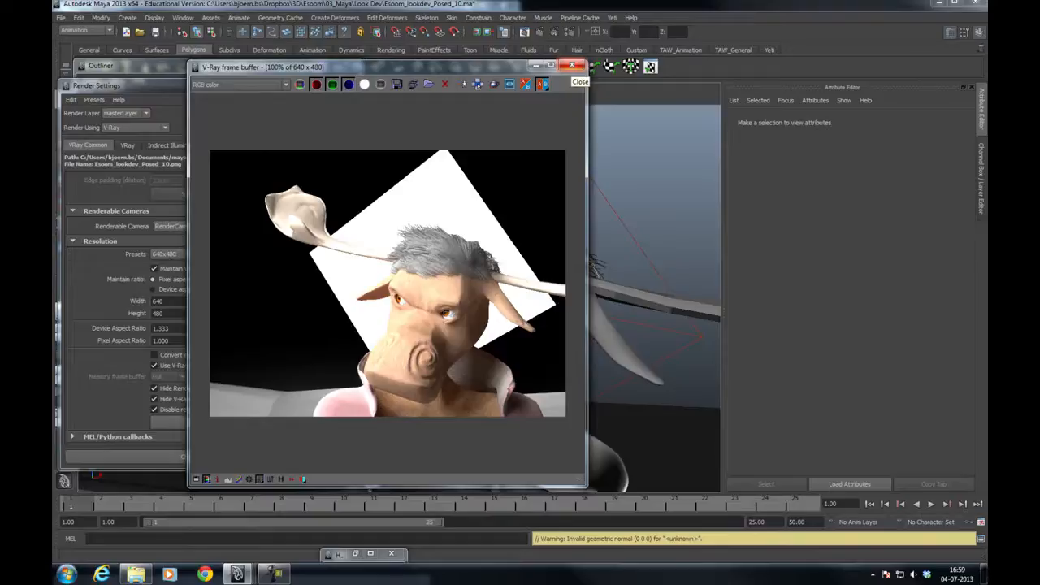
click(580, 81)
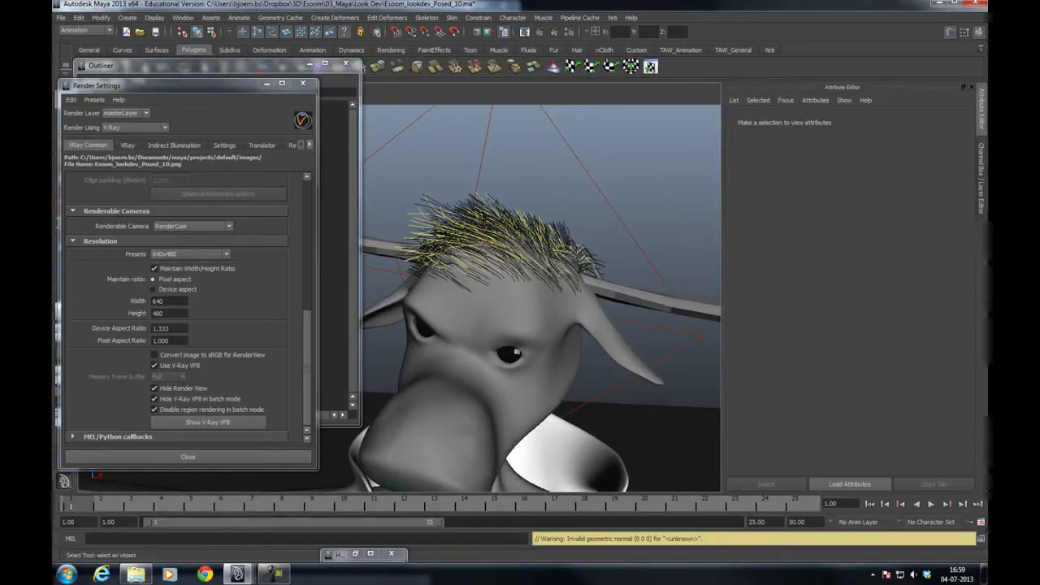